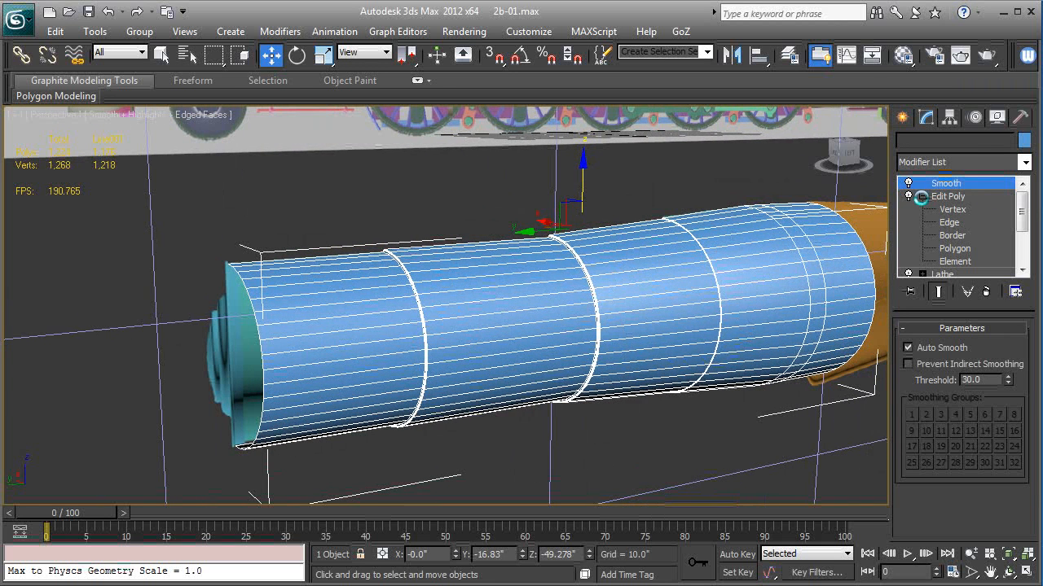
Reselect the boiler's Edit Poly modifier and expand its Vertex, Edge, Border, Polygon and Element levels
click(942, 195)
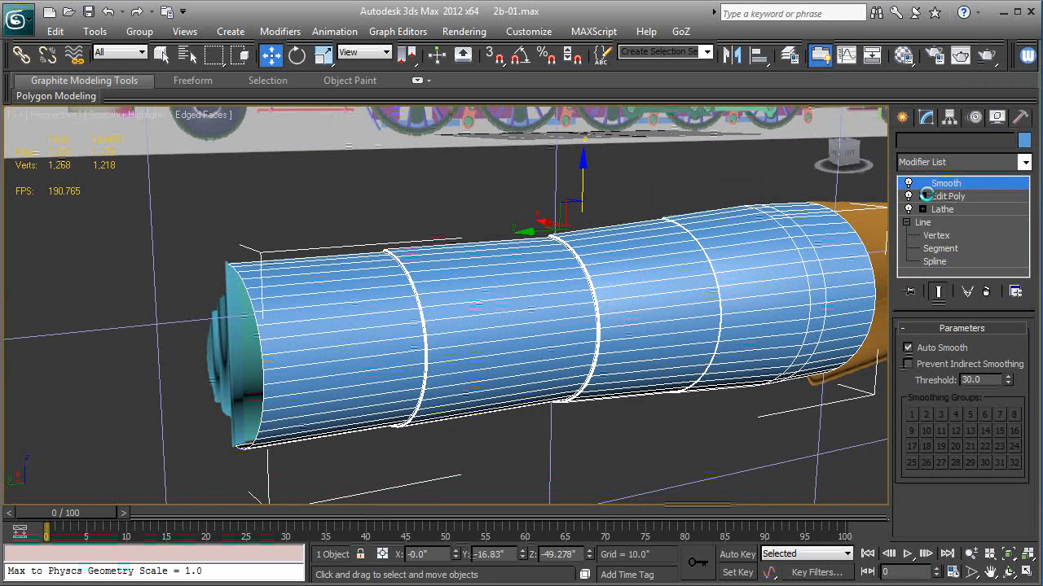
click(946, 196)
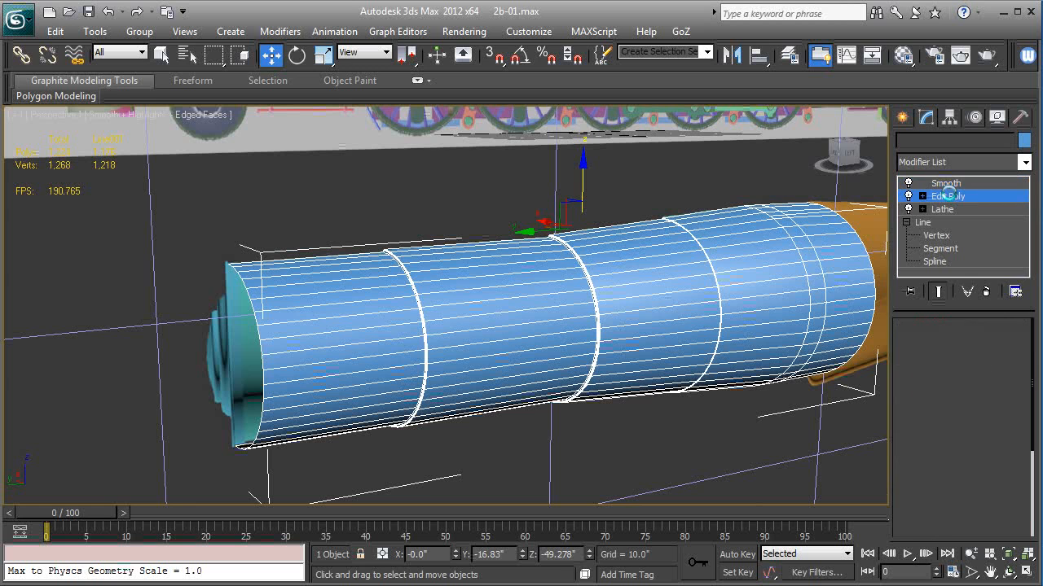
click(1024, 162)
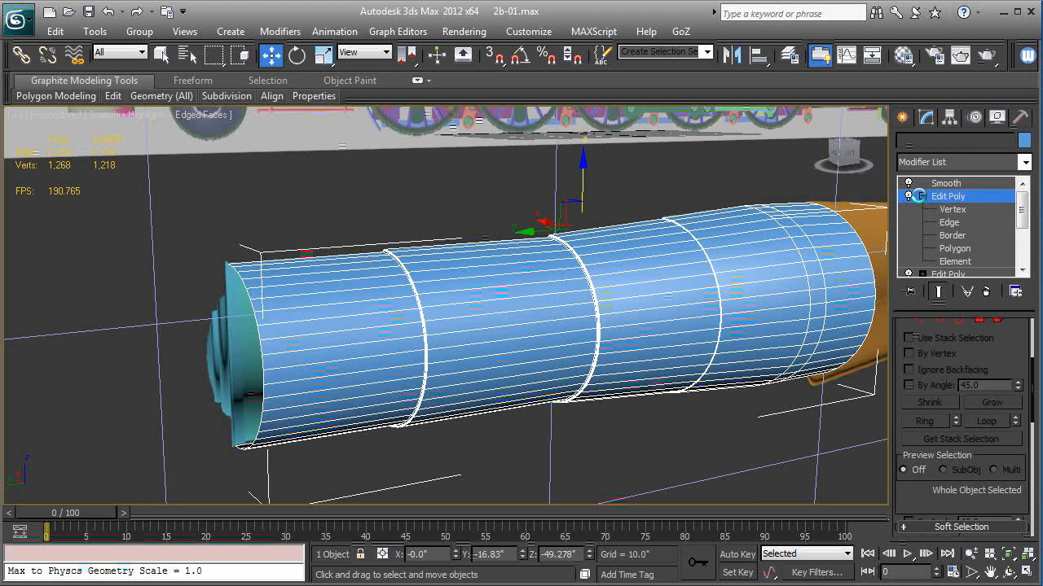
Switch the Edit Poly modifier to Edge sub-object level
click(948, 222)
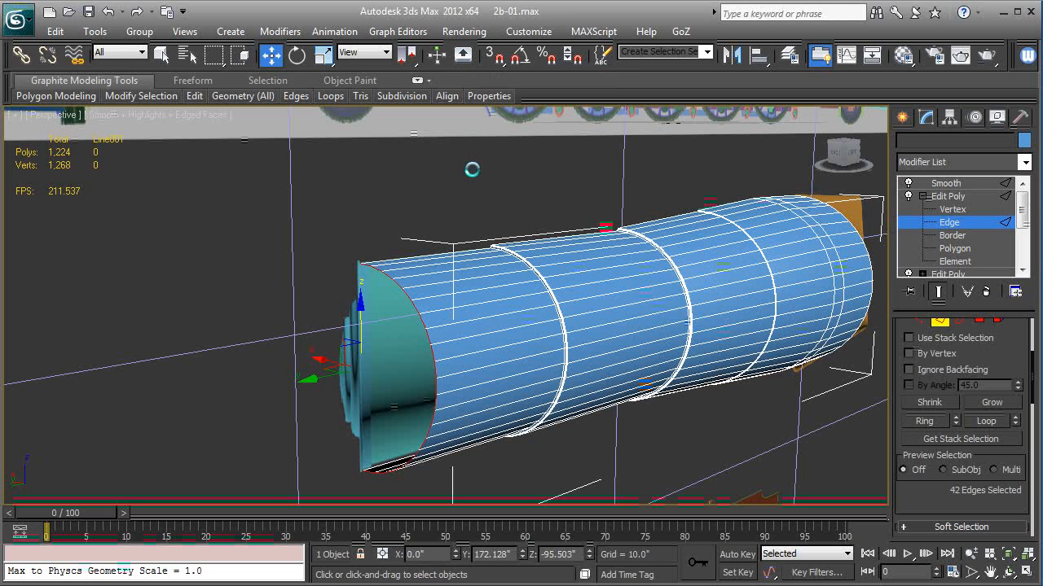
mouse_move(580, 306)
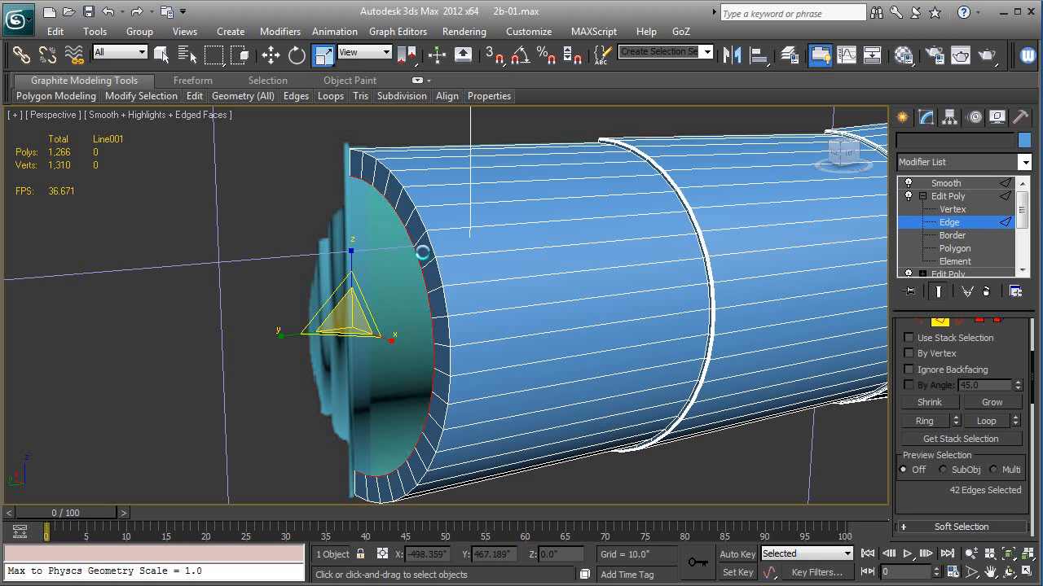
Shift-scale the front edge loop inward to create a new ring of faces
click(270, 55)
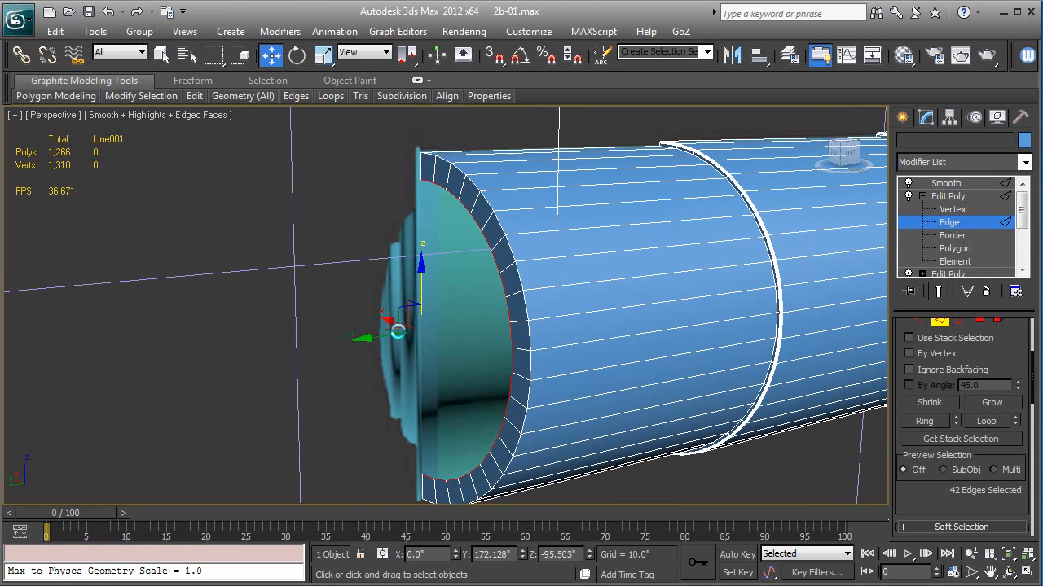
click(322, 55)
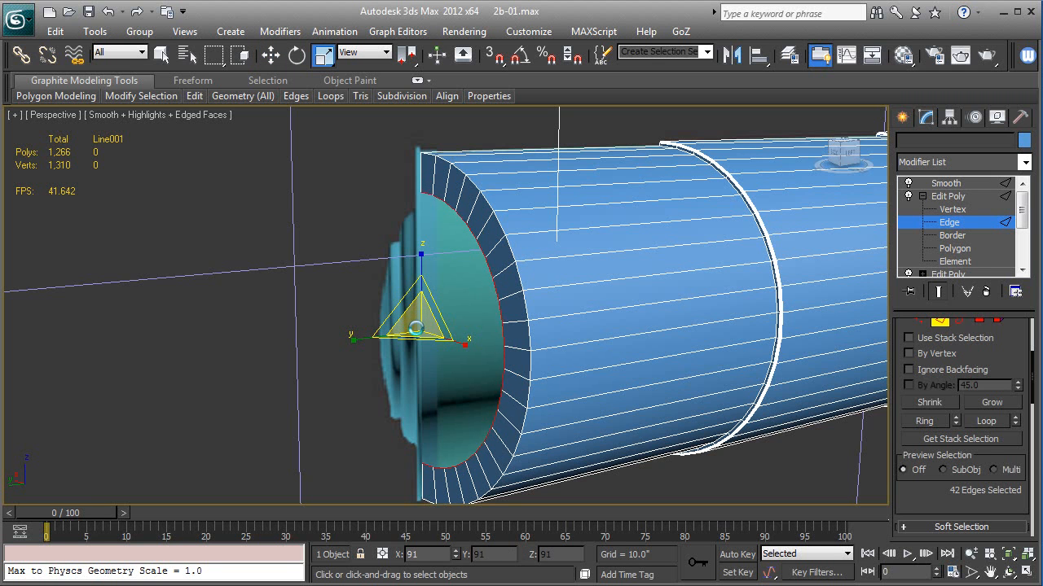
drag(416, 327, 415, 334)
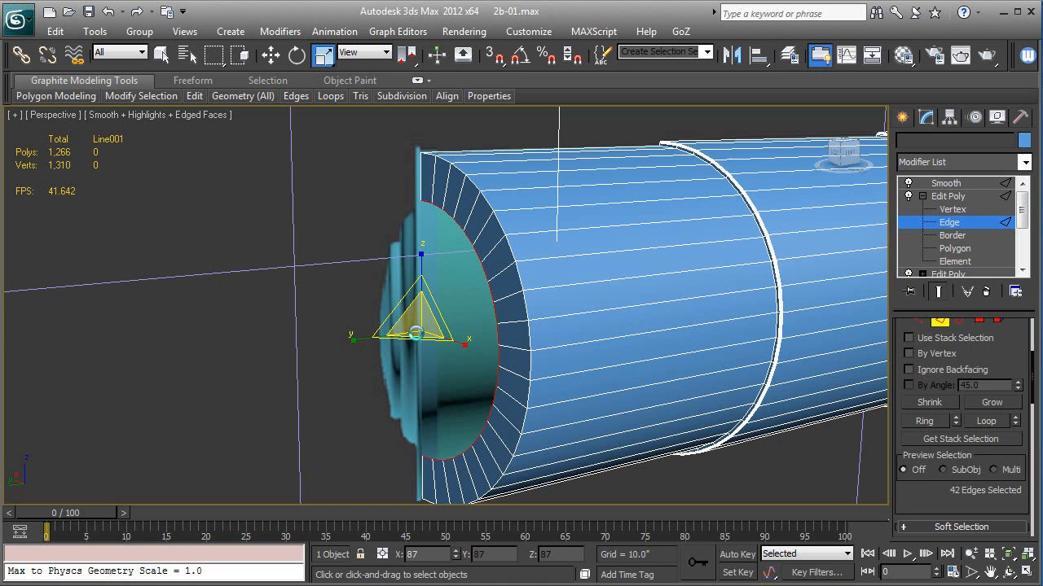
click(271, 54)
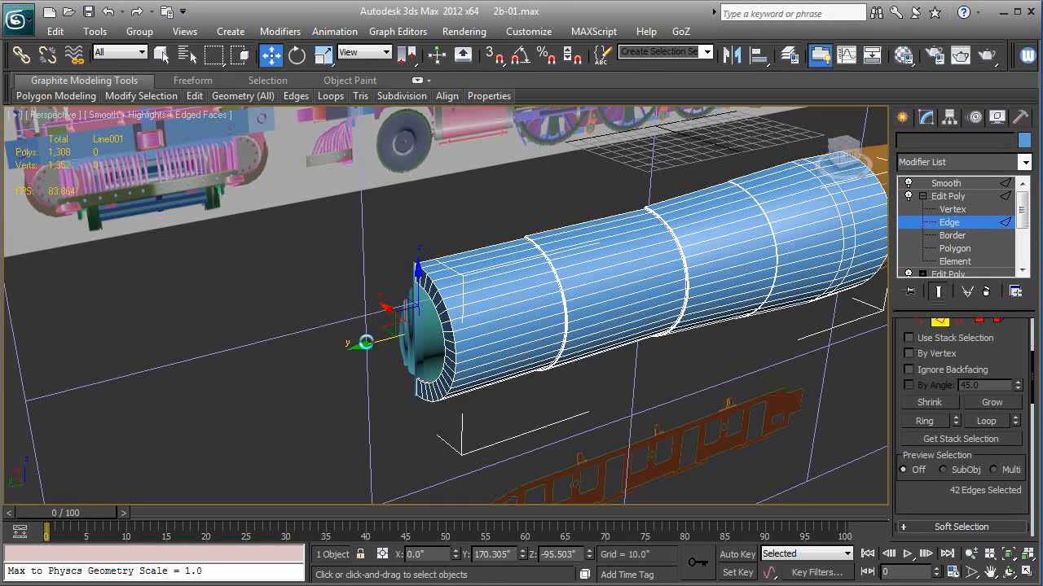
Zoom in on the boiler's inner front edge loop and ready it for moving
drag(367, 342, 395, 333)
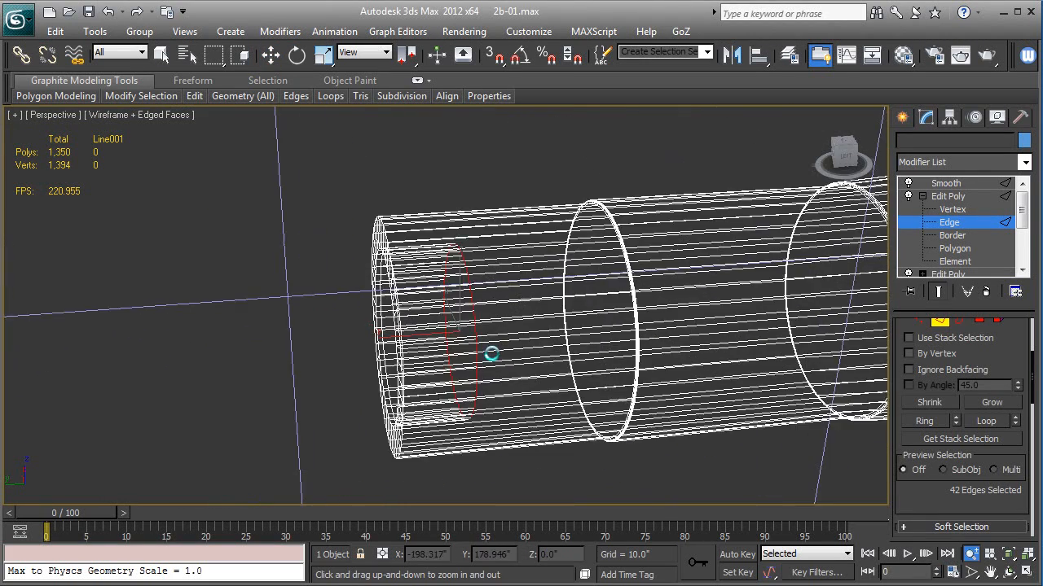
drag(491, 353, 469, 351)
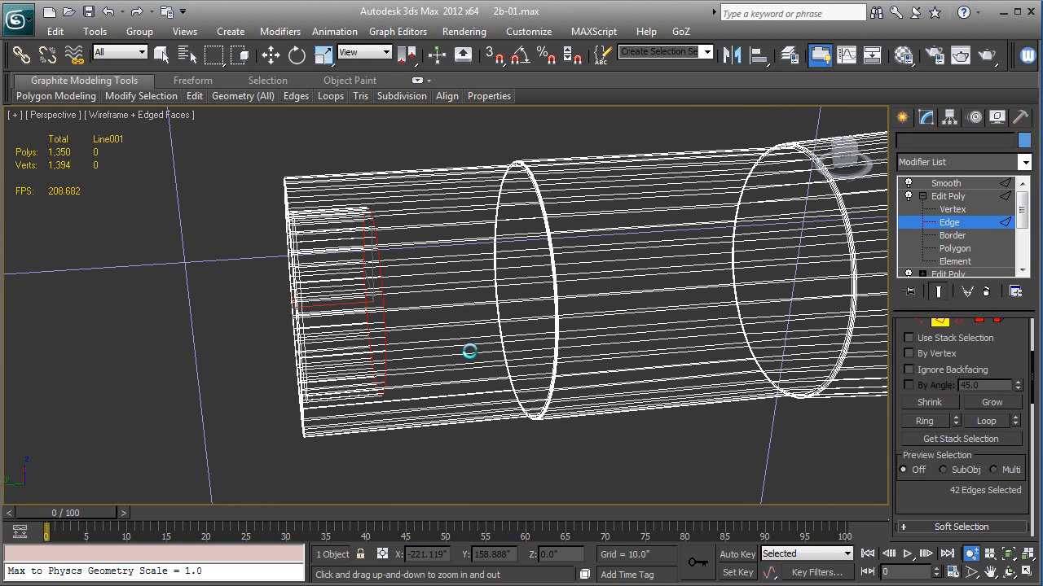
click(271, 54)
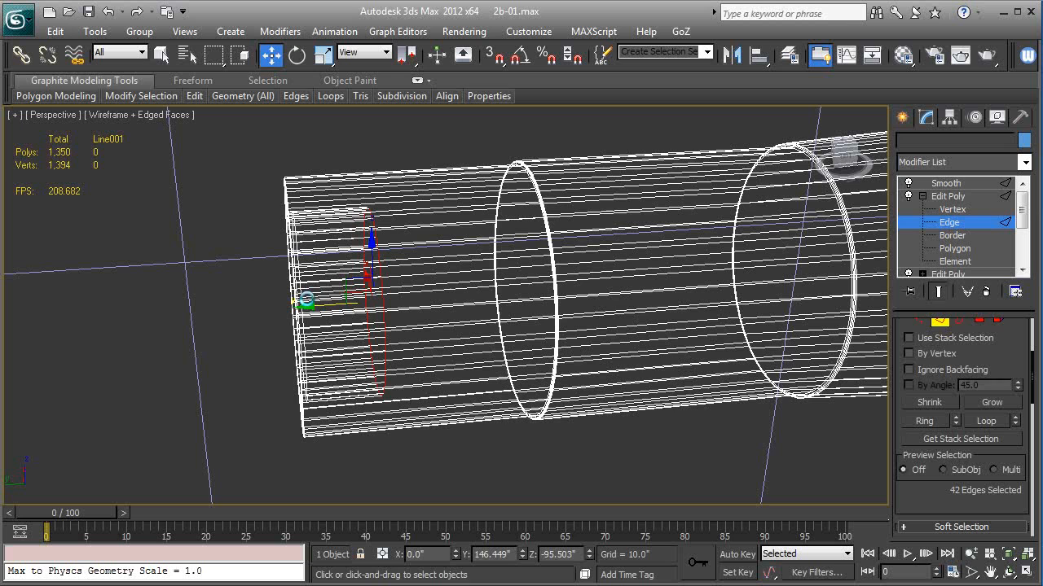
mouse_move(359, 372)
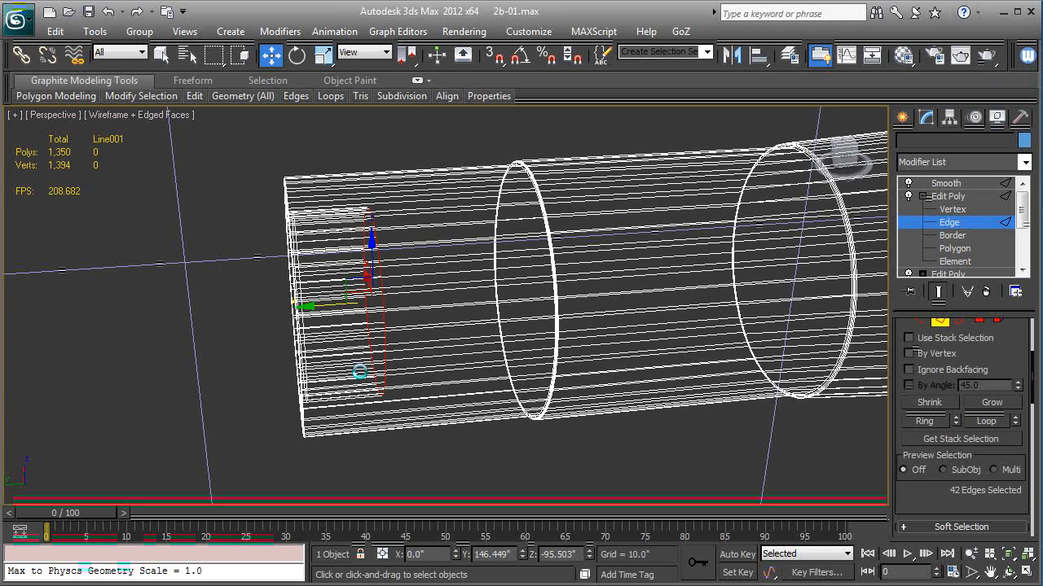
mouse_move(351, 345)
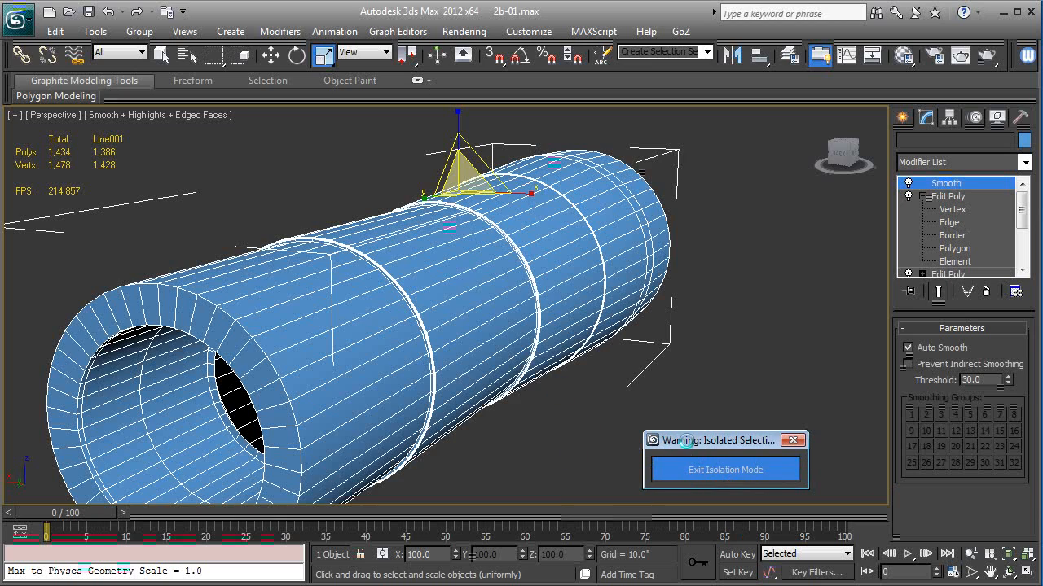
Orbit into the front opening and pick the inner open border at Border level
scroll(down, 3)
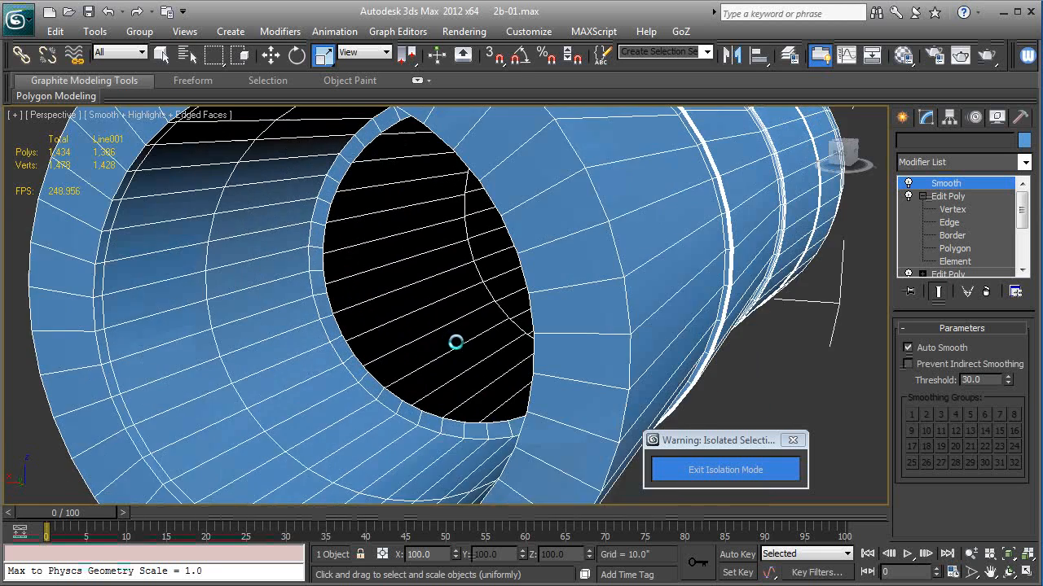
drag(456, 342, 285, 267)
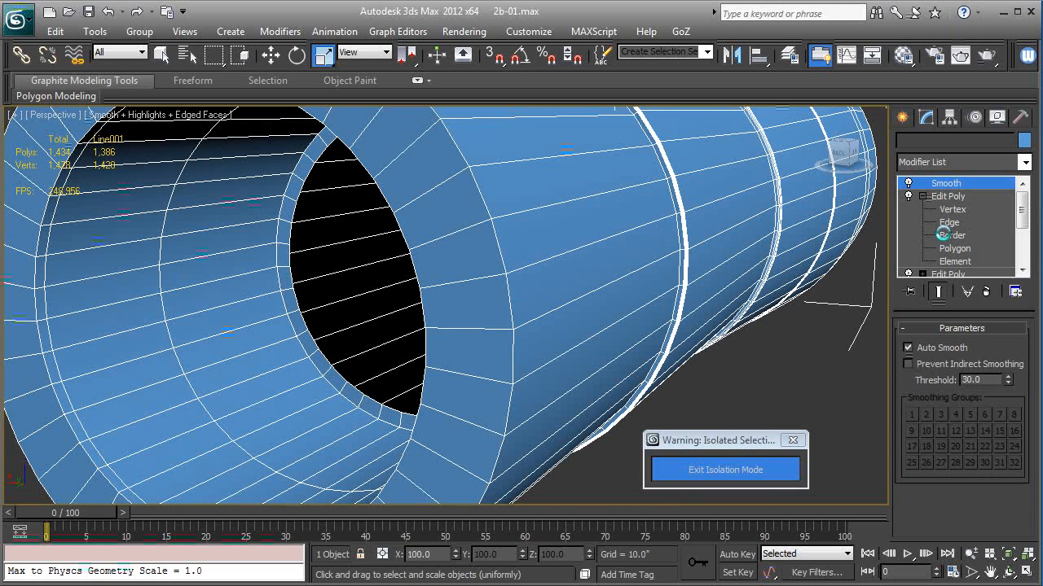
click(952, 234)
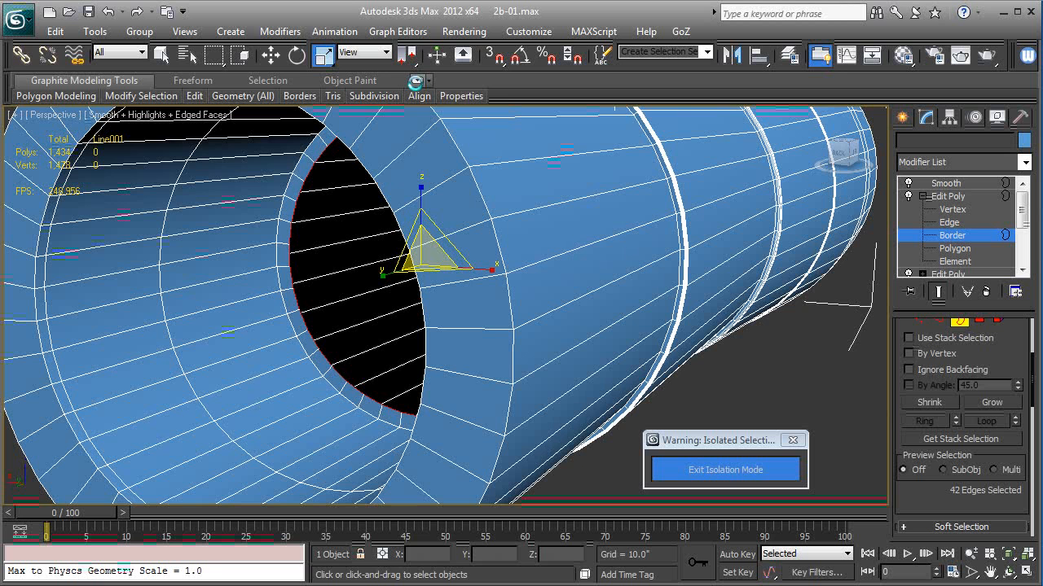
mouse_move(415, 81)
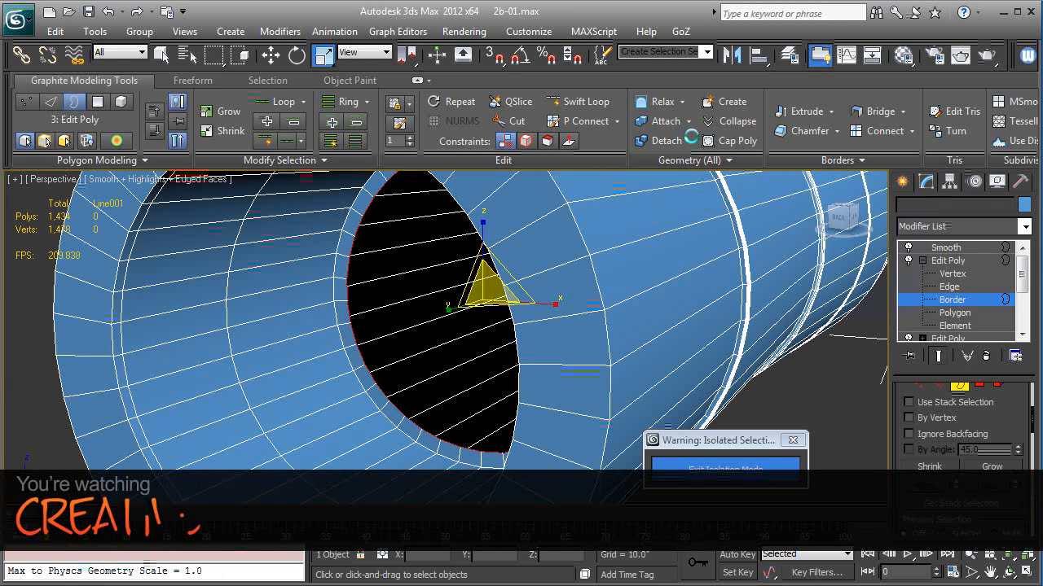
mouse_move(731, 140)
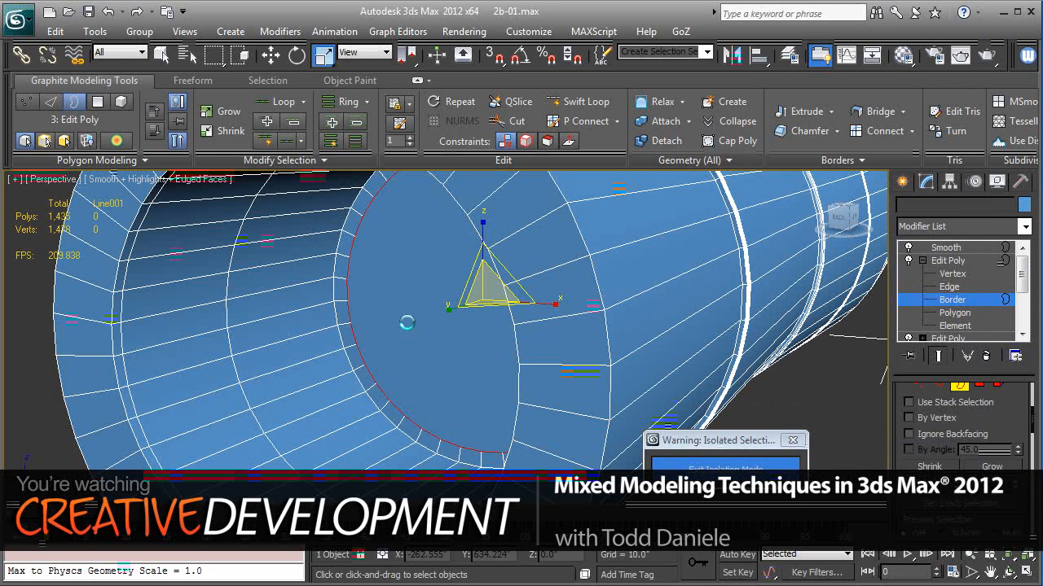
mouse_move(374, 238)
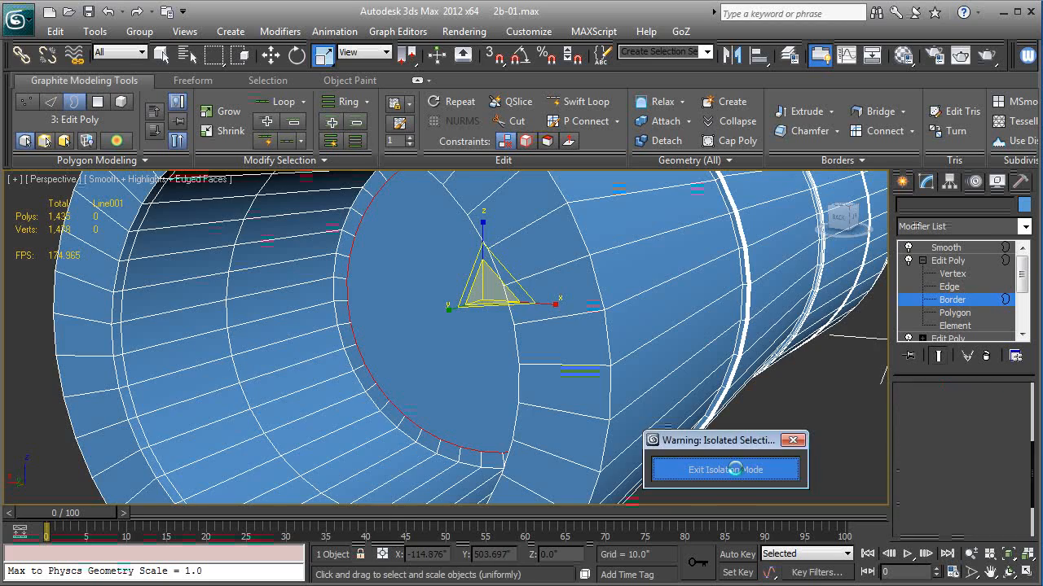
Choose Exit Isolation Mode in the Isolated Selection warning window
click(724, 469)
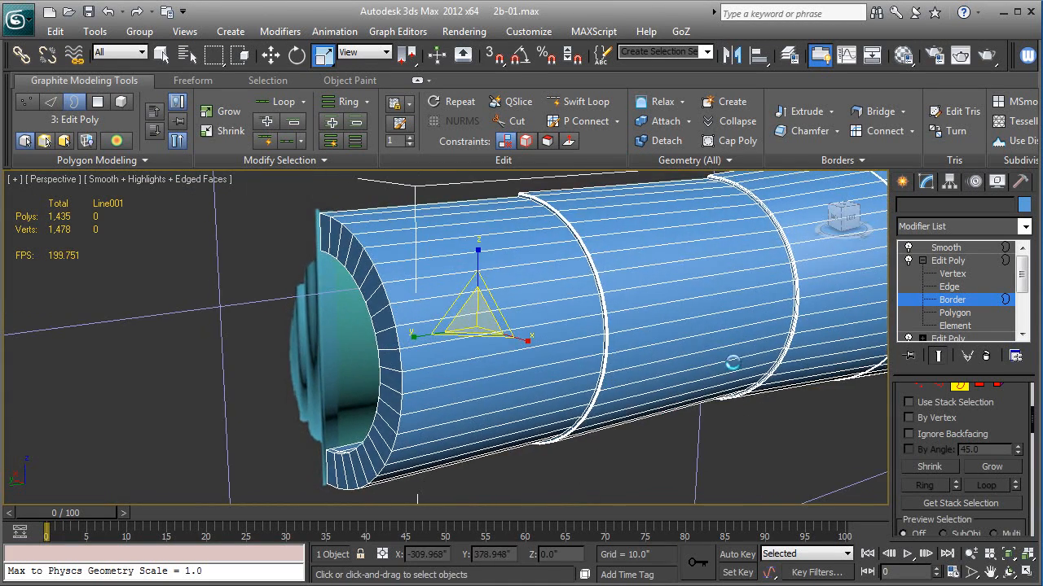
scroll(up, 3)
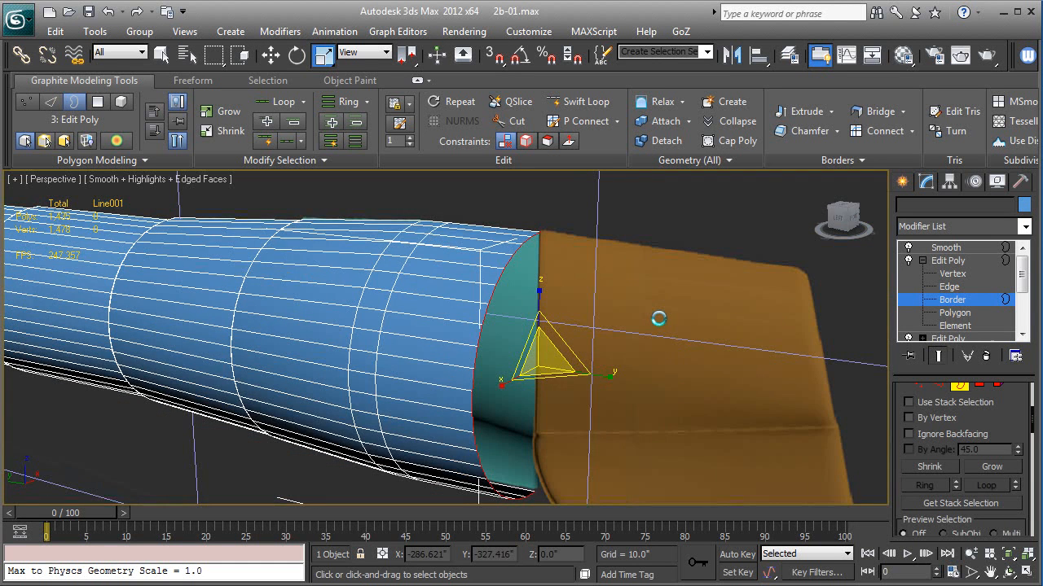
Zoom in on the open border and close it with Cap Poly
scroll(up, 3)
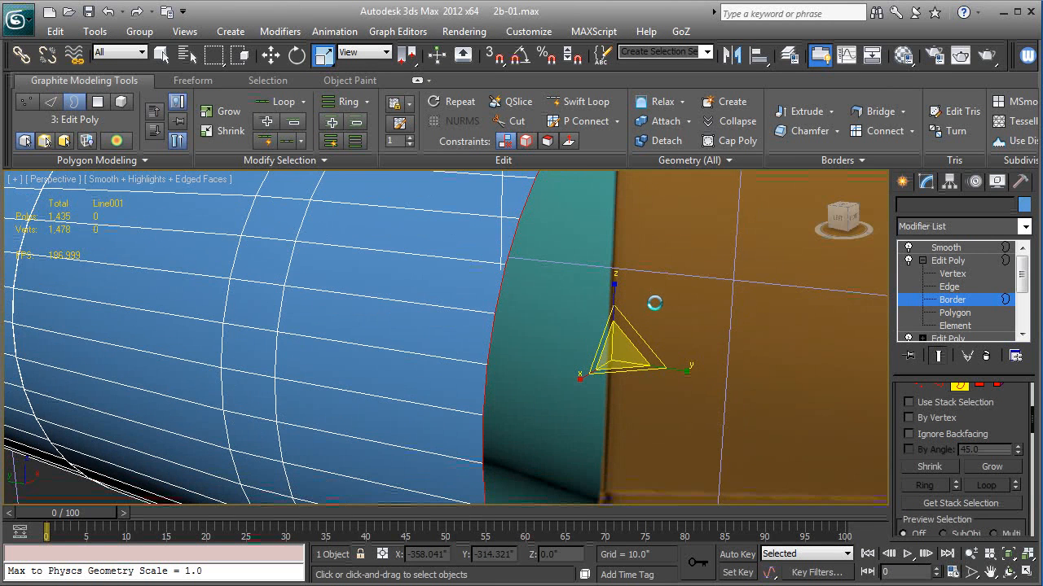
mouse_move(730, 140)
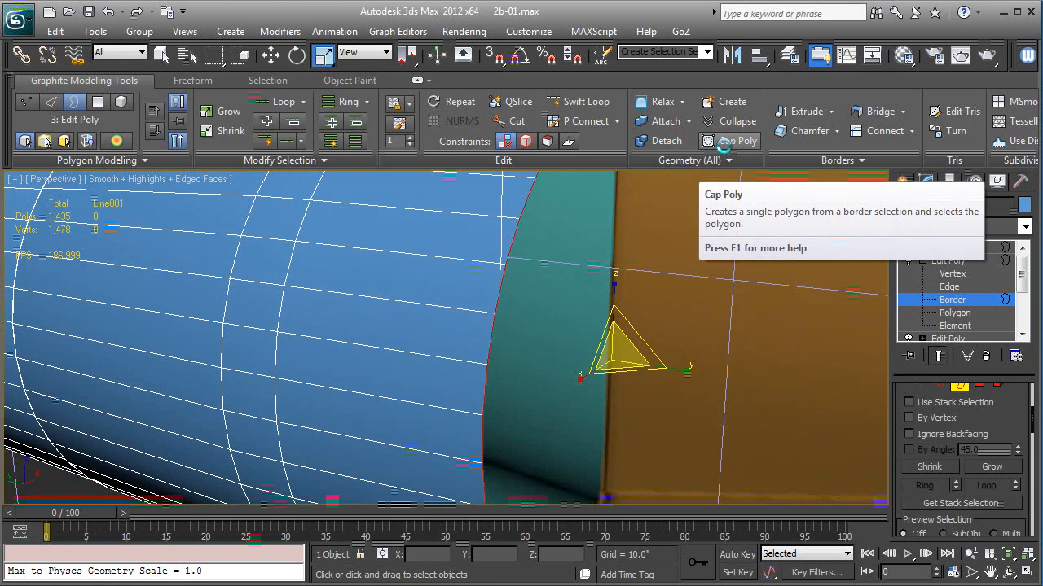
click(730, 141)
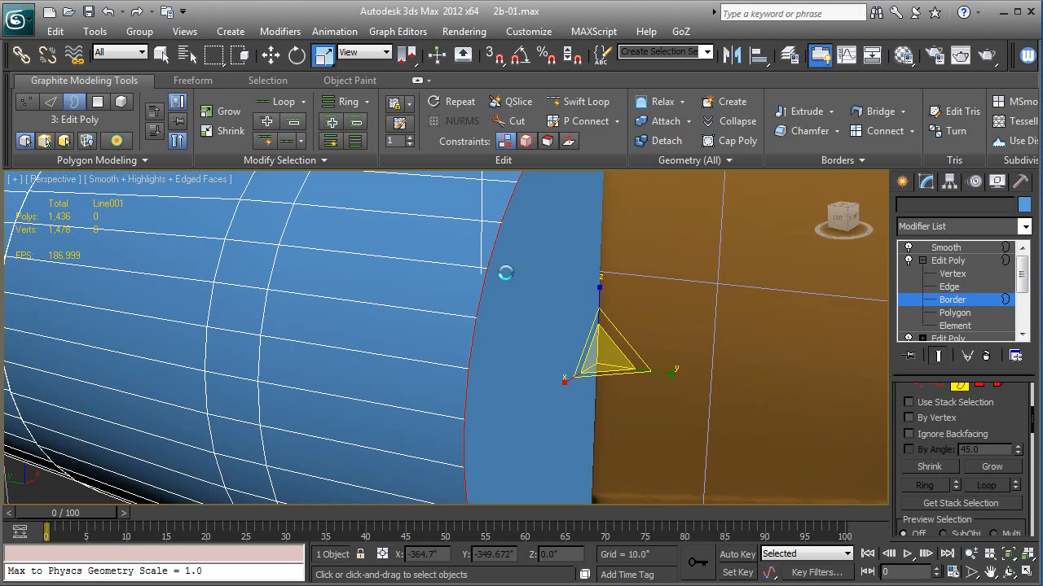
mouse_move(434, 379)
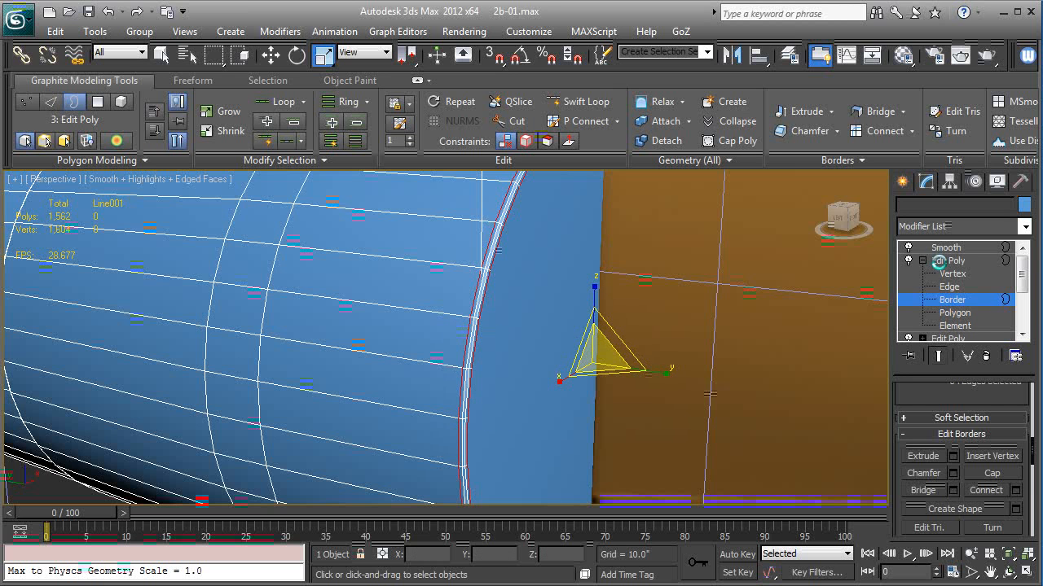
Select the top modifier in the stack to view the boiler smoothed
click(946, 247)
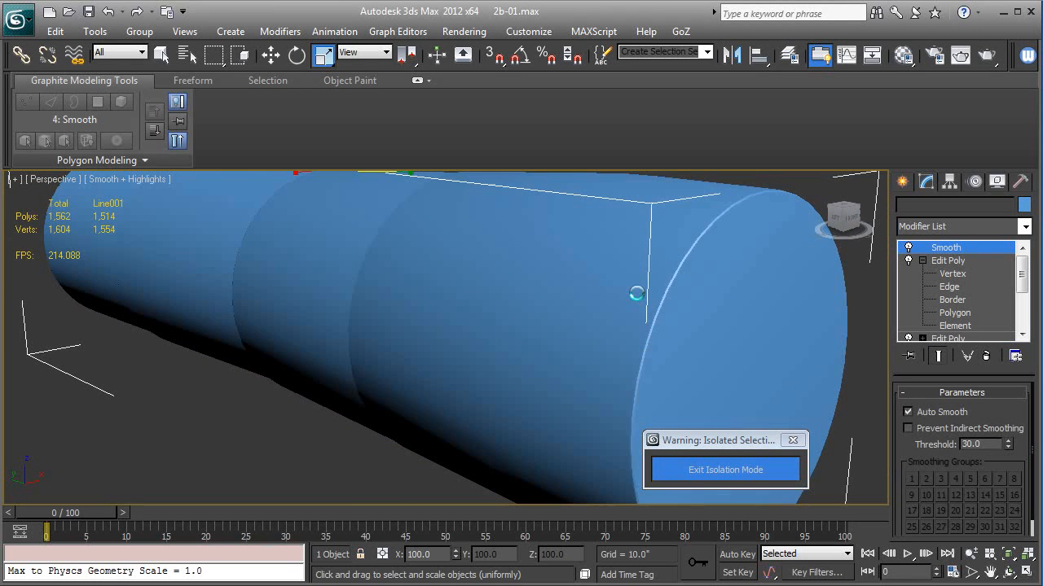
mouse_move(591, 325)
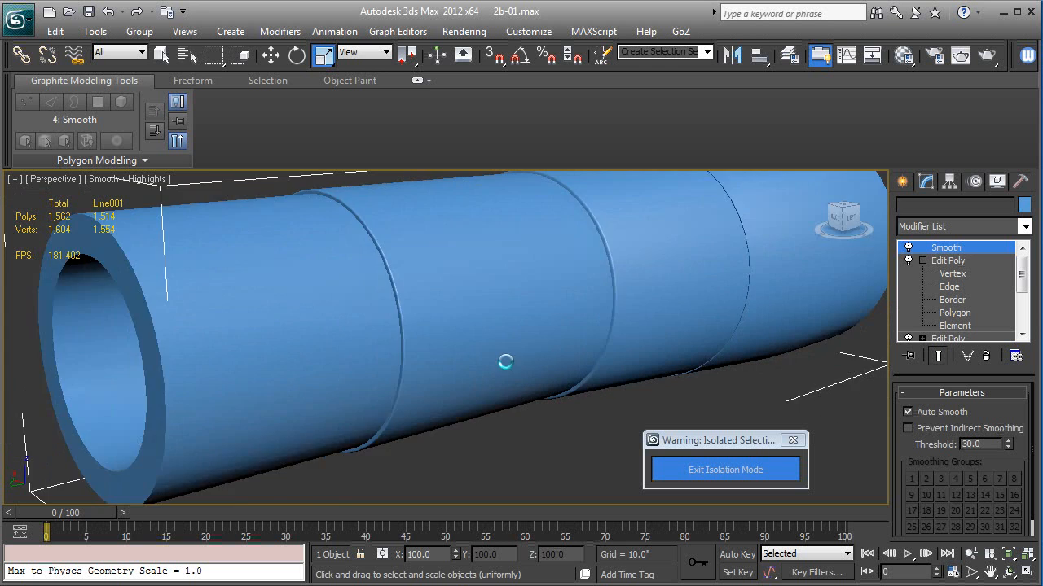
Orbit around the smoothed boiler to inspect its hollow open end
drag(505, 362, 589, 334)
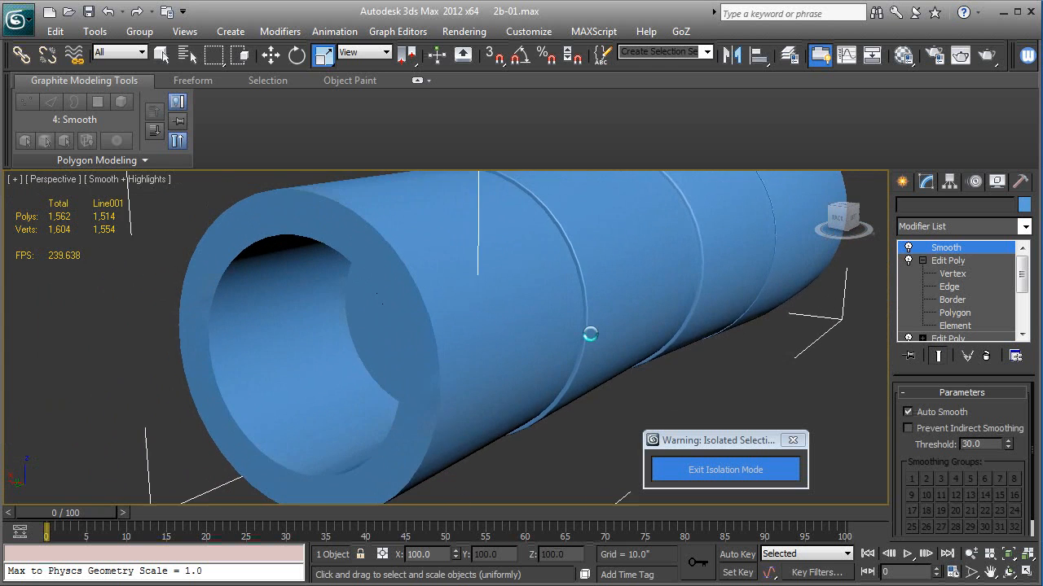
drag(589, 334, 515, 280)
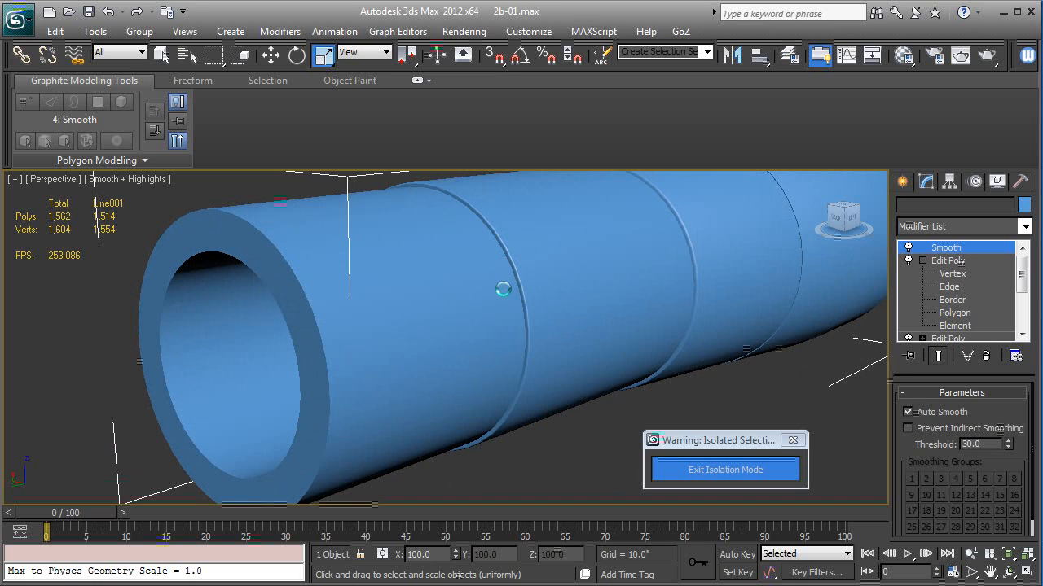
mouse_move(319, 324)
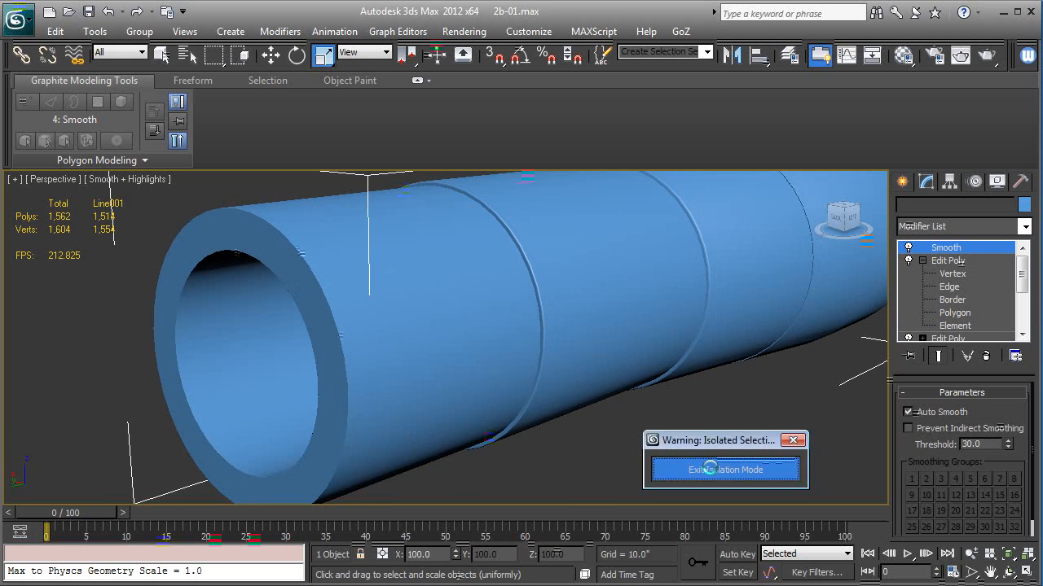
Exit isolation and select only the outer 42-edge loop at the front rim
click(725, 470)
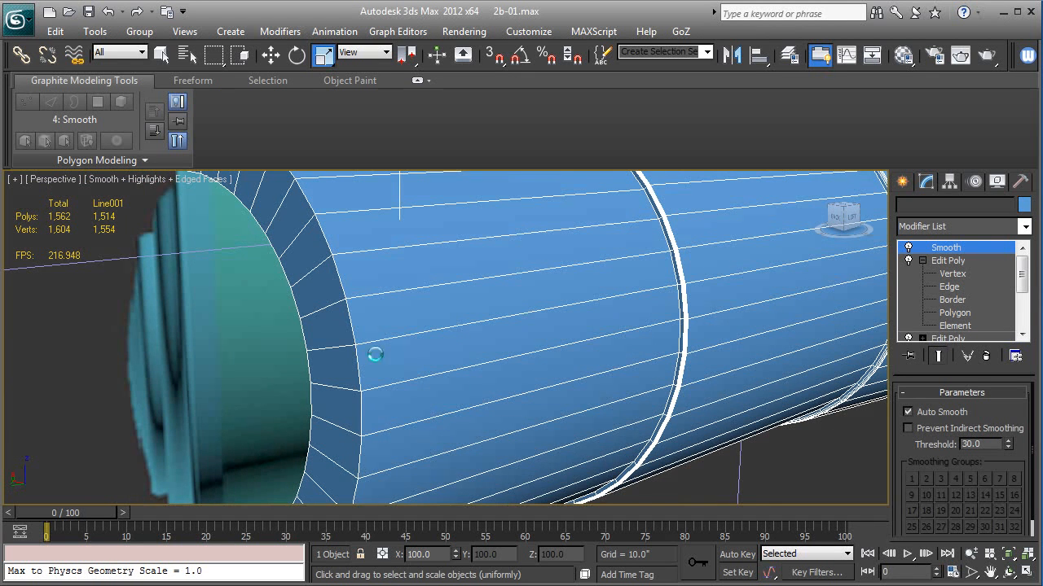
mouse_move(679, 318)
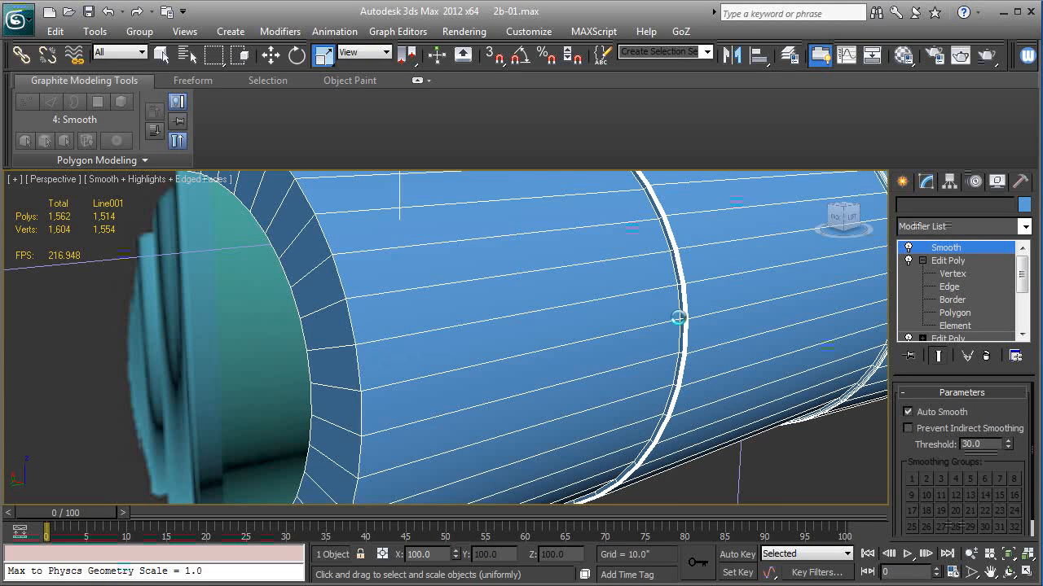
click(949, 287)
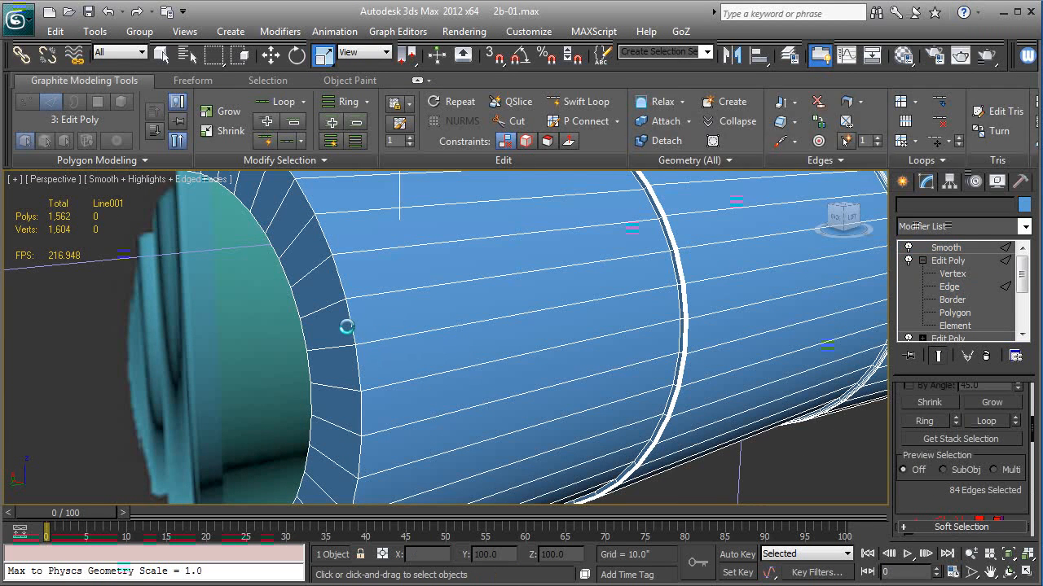
click(948, 286)
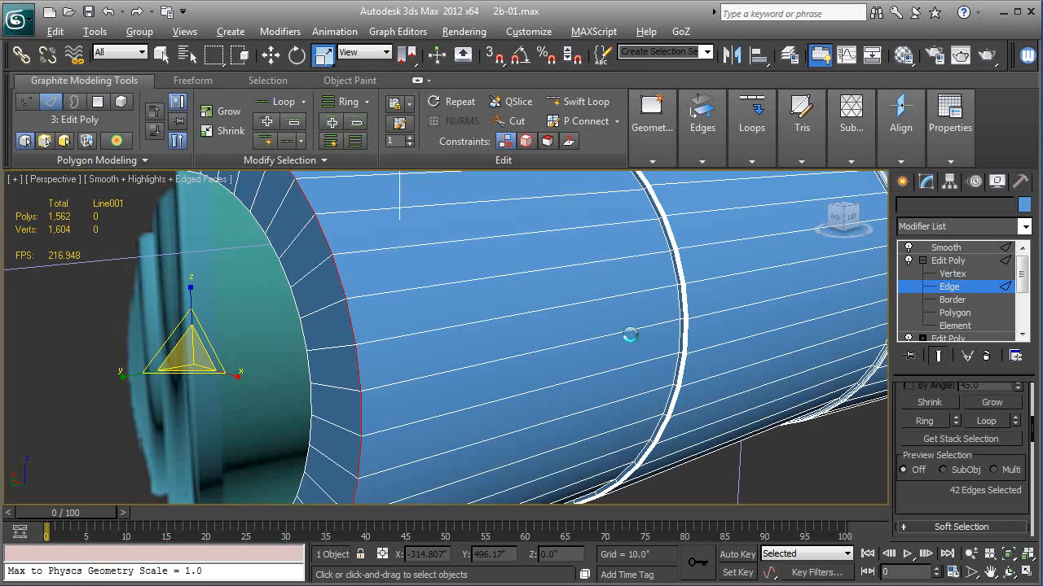
mouse_move(534, 308)
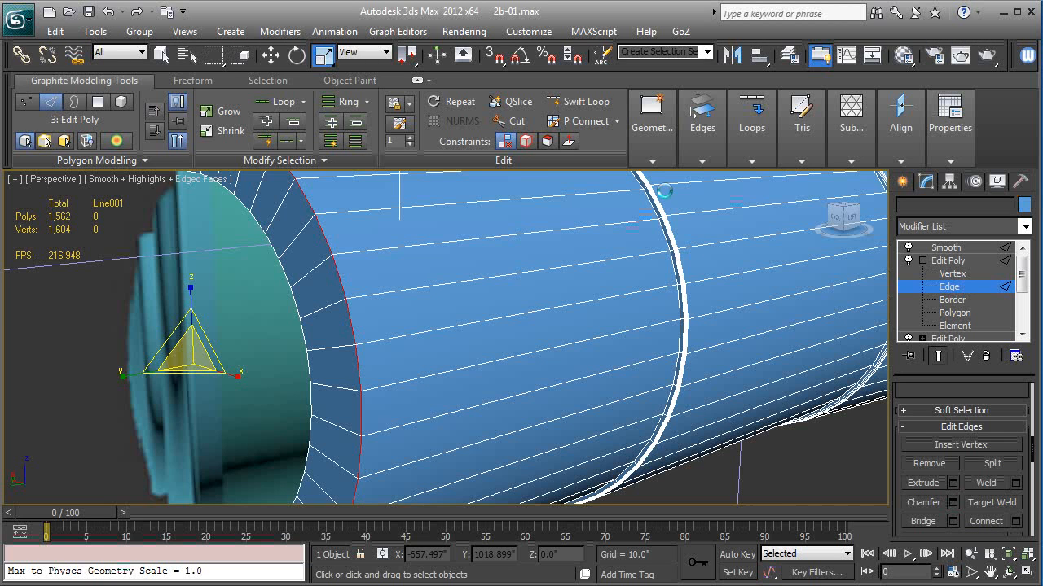
Bring up Chamfer Settings for the selected front-rim edges from the Graphite ribbon's Edges panel
click(651, 114)
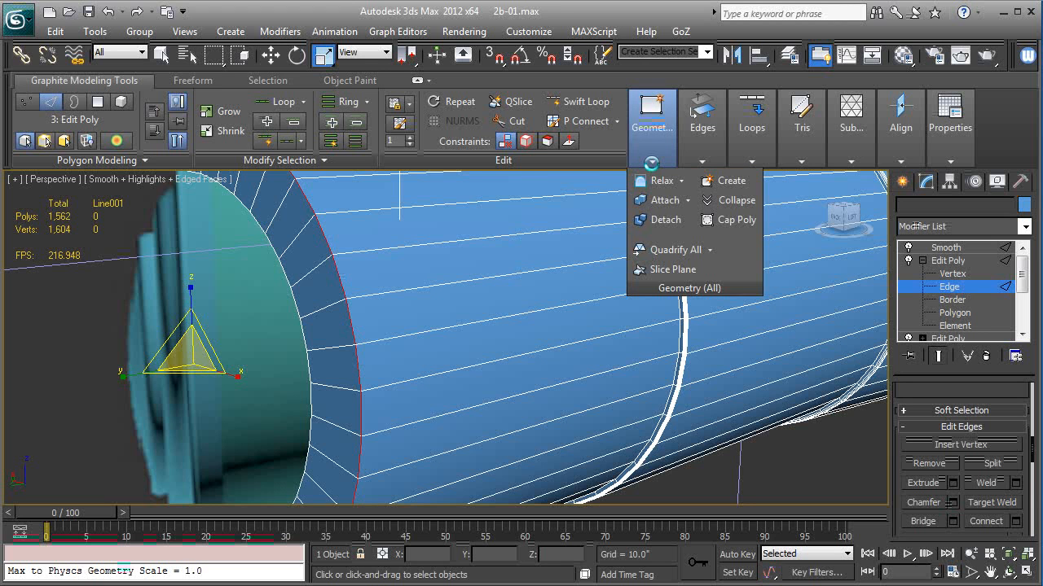
click(702, 114)
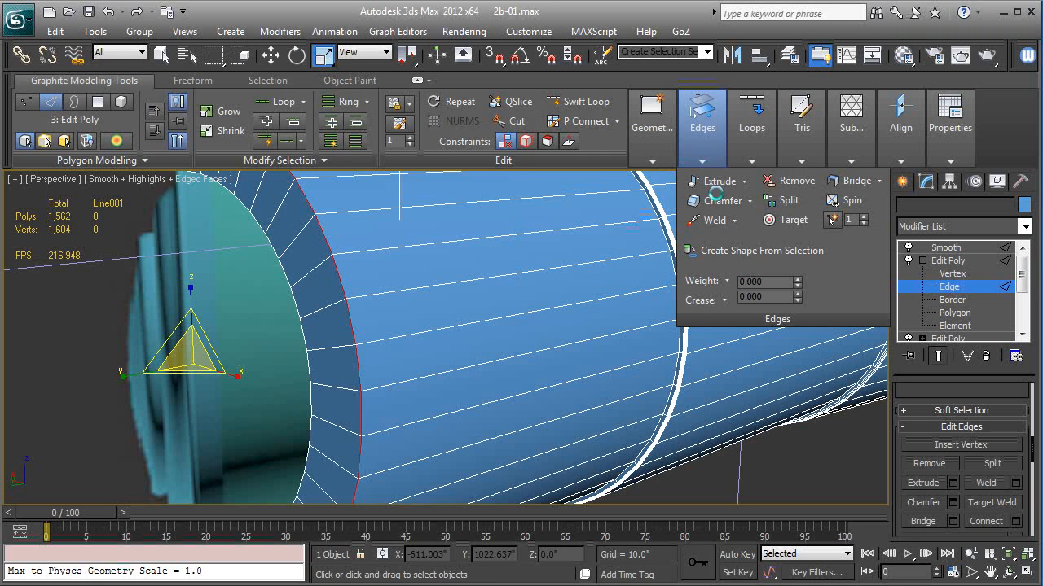
mouse_move(718, 200)
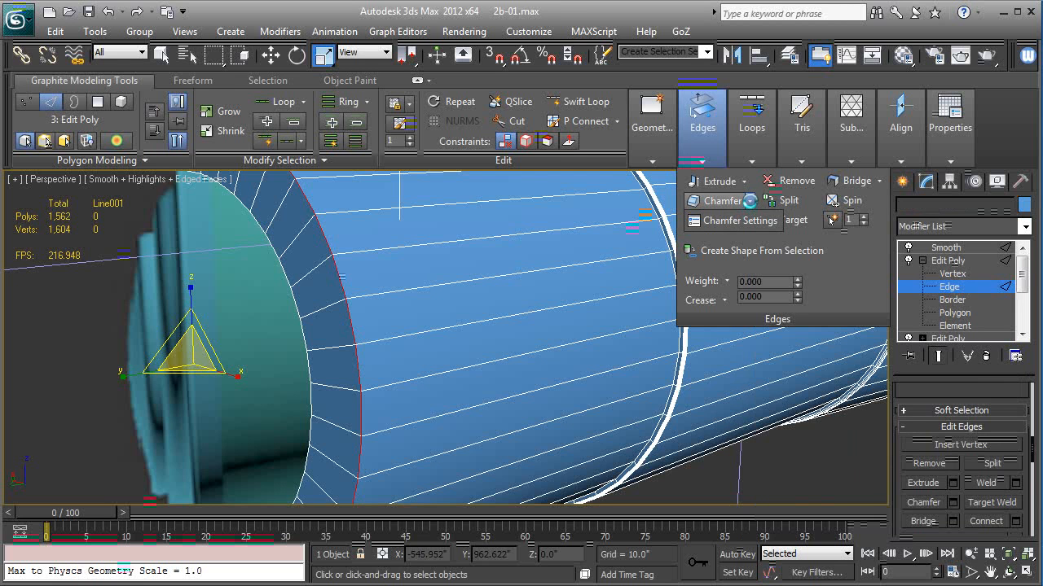
click(720, 200)
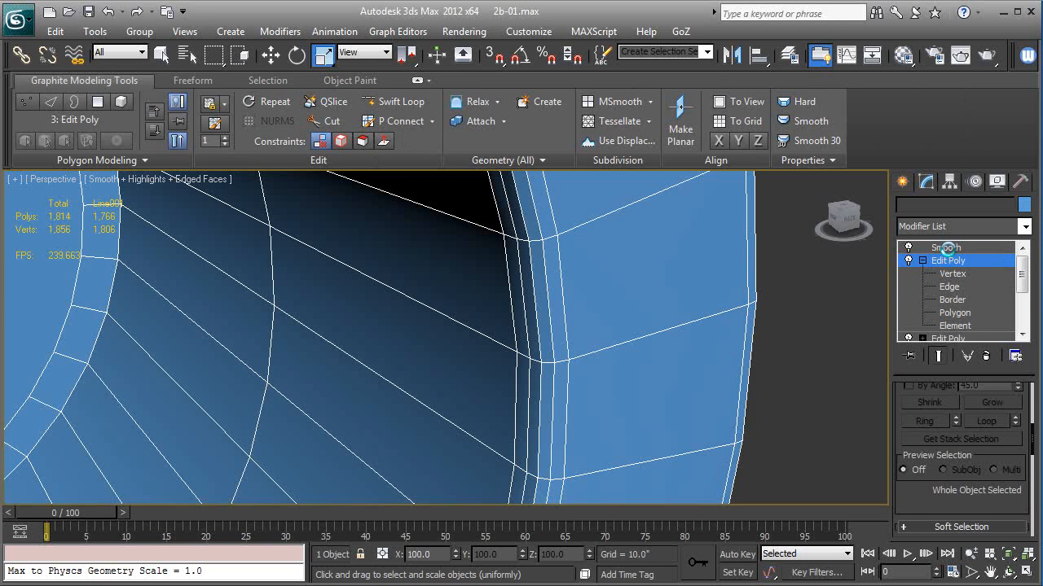
Show the chamfered boiler smoothly shaded via Smooth in the modifier stack
click(946, 247)
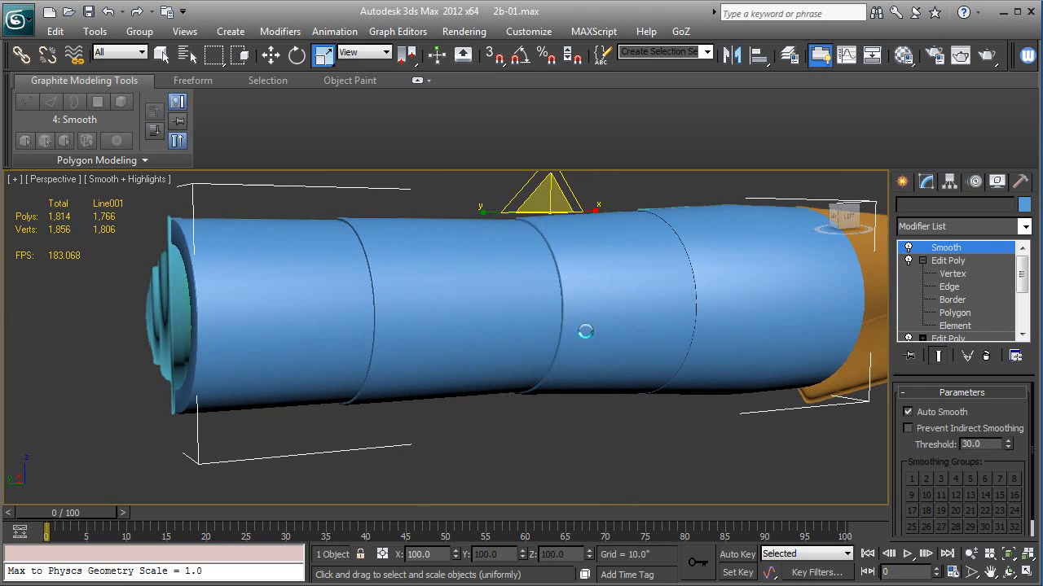
mouse_move(157, 263)
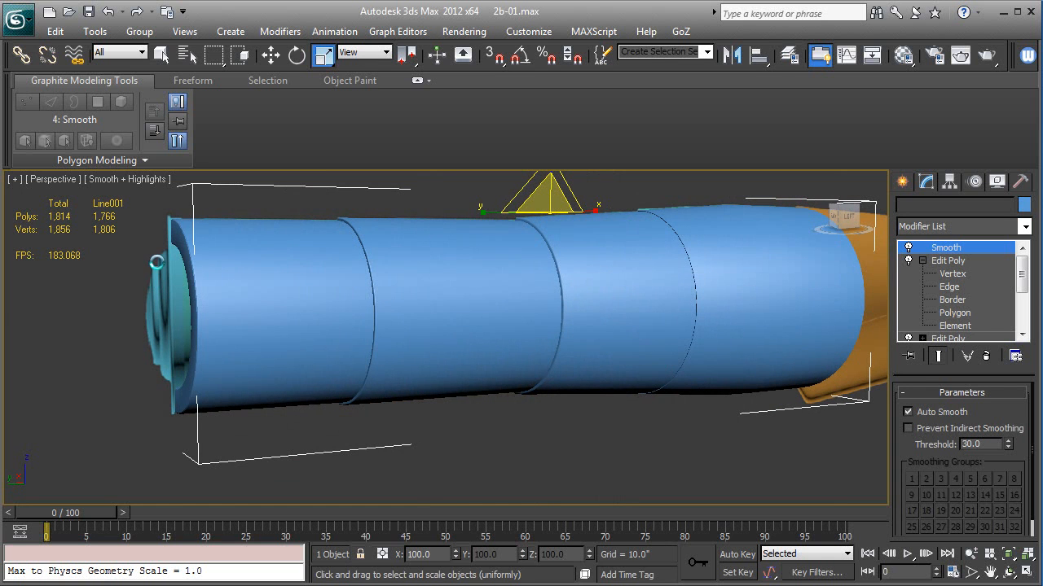
mouse_move(206, 336)
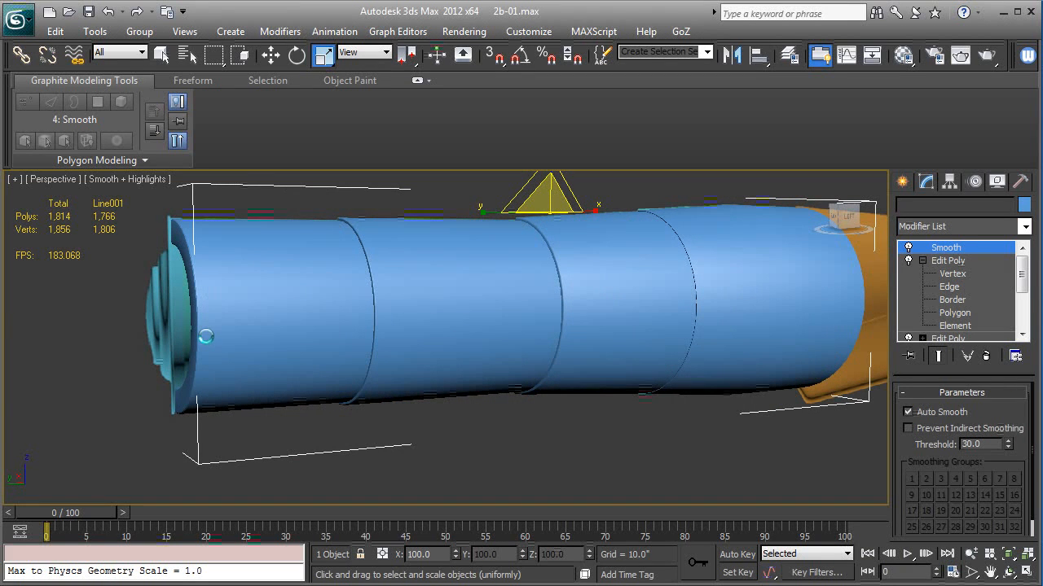